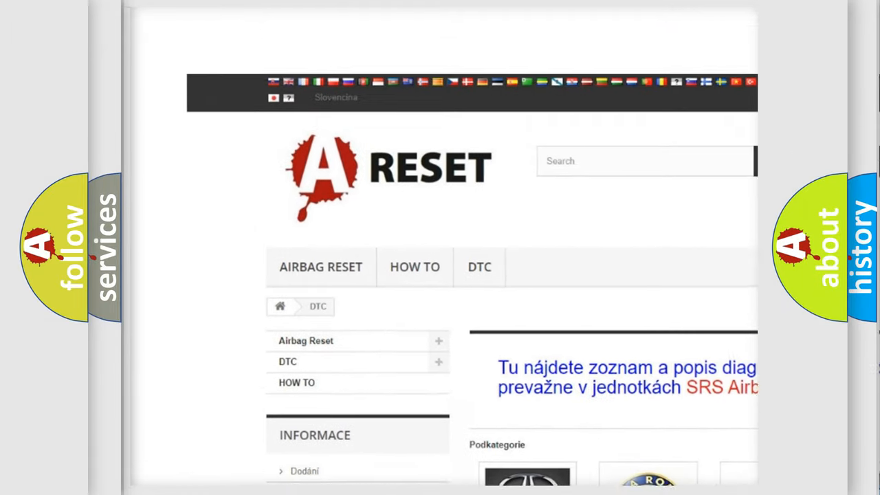
# Scroll the DTC brand grid to CHRYSLER DTC and browse its diagnostic trouble codes.
pyautogui.scroll(-3)
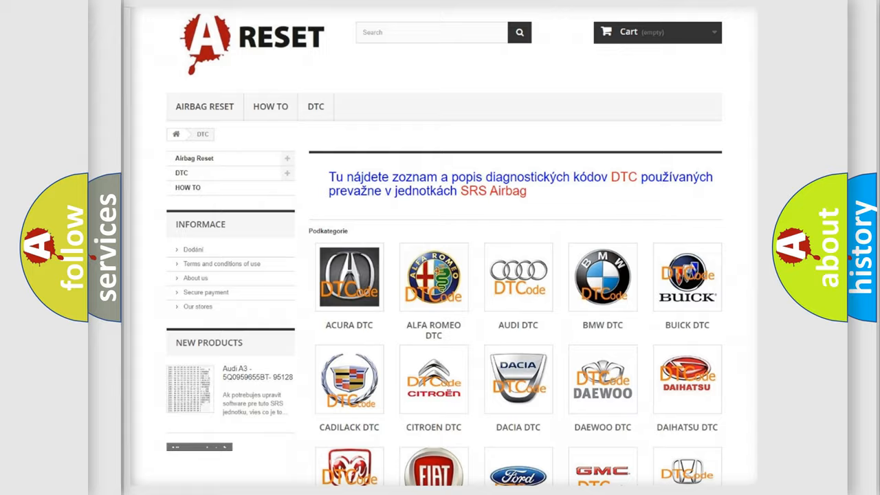
pyautogui.scroll(-3)
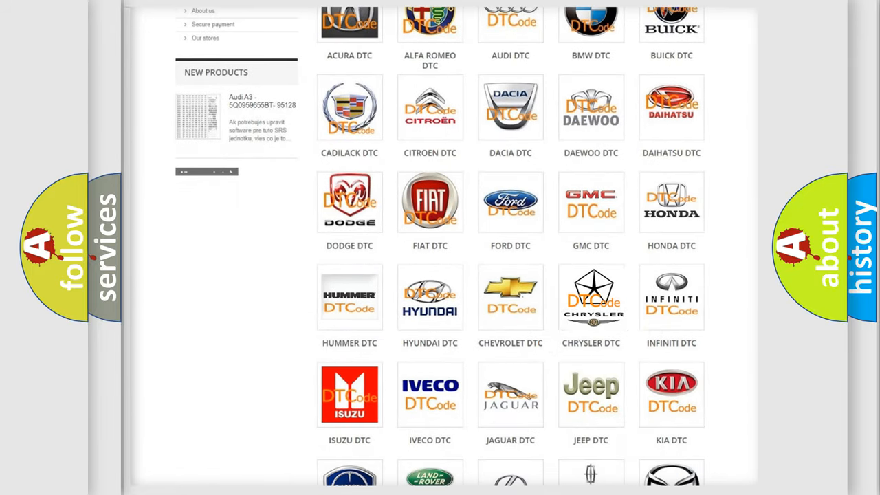
pyautogui.click(591, 297)
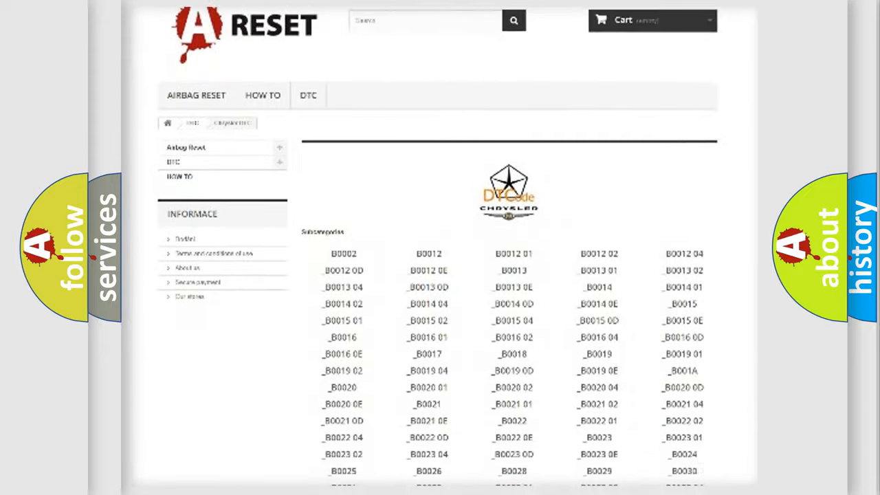
pyautogui.scroll(-3)
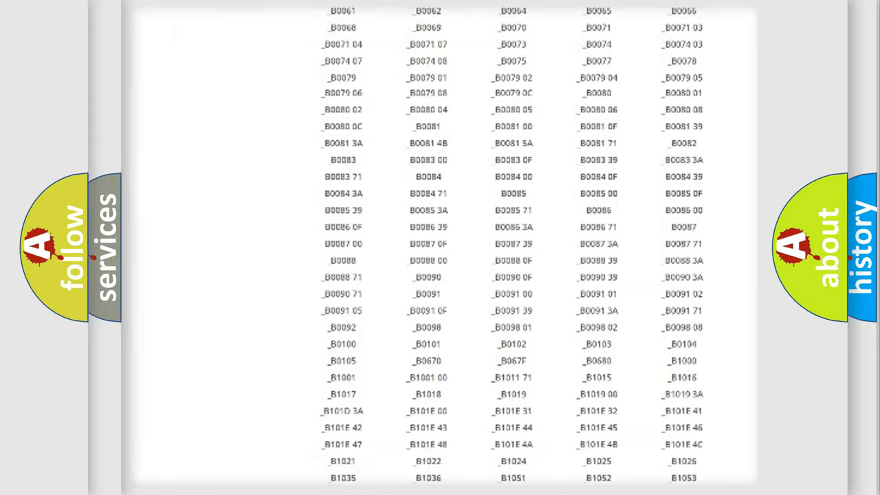